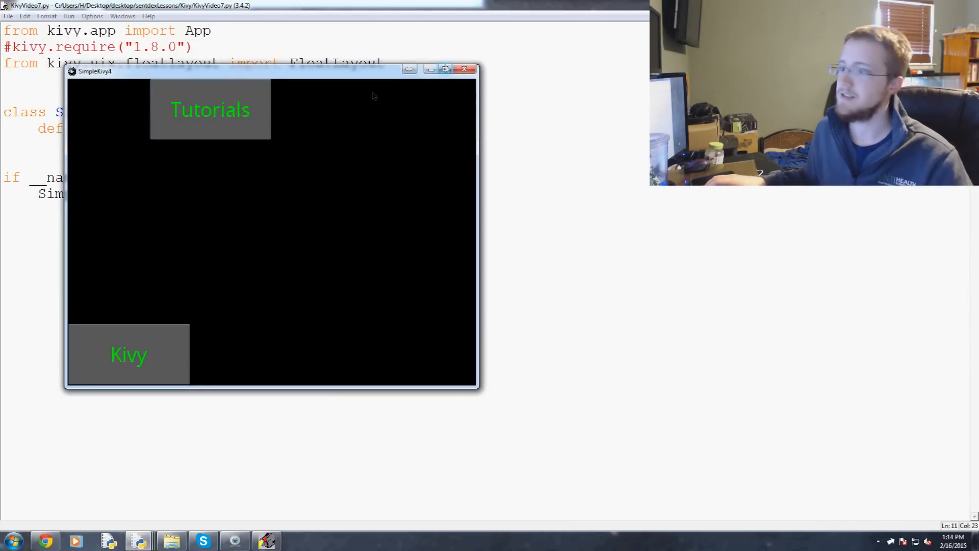
# Step: Close the Kivy app and change the import to Widget from kivy.uix.widget
pyautogui.click(464, 68)
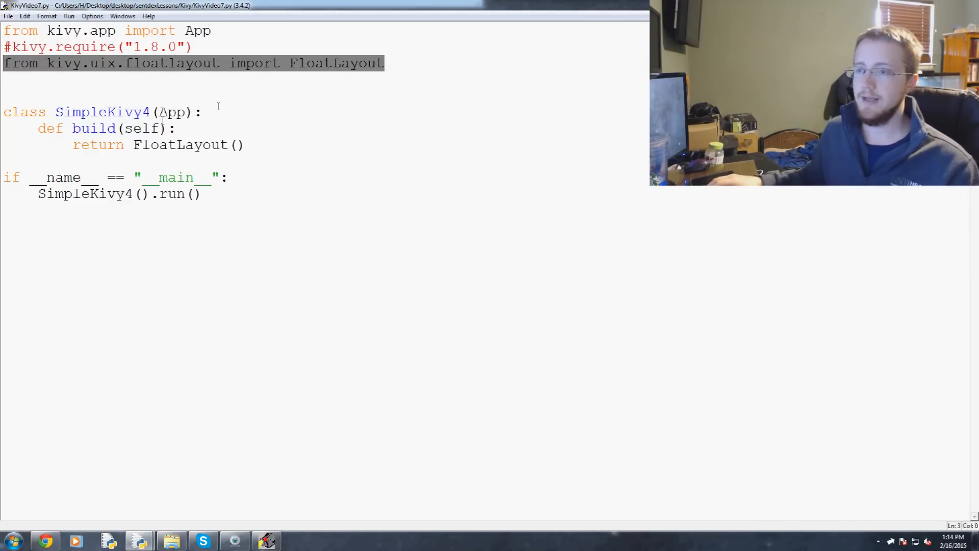
pyautogui.click(183, 63)
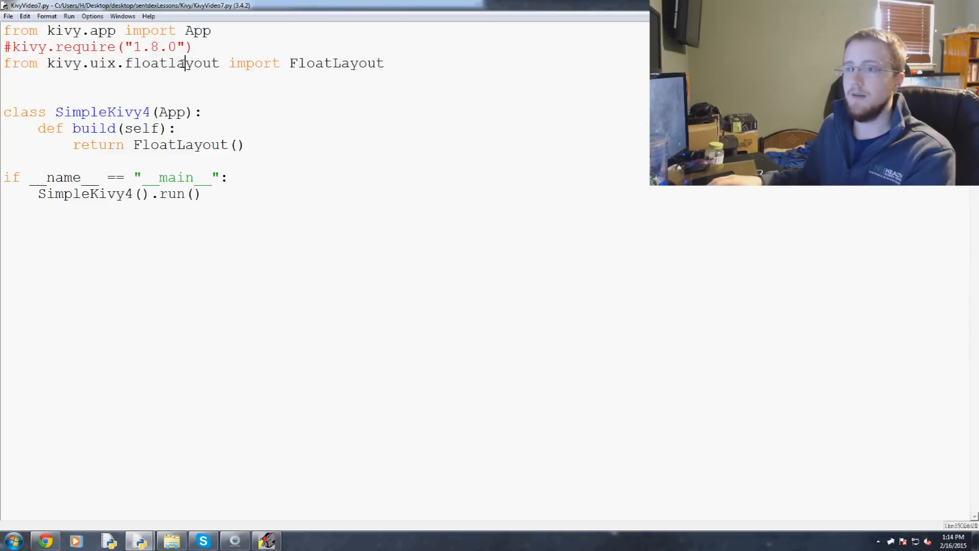
pyautogui.doubleClick(170, 63)
pyautogui.write('widge')
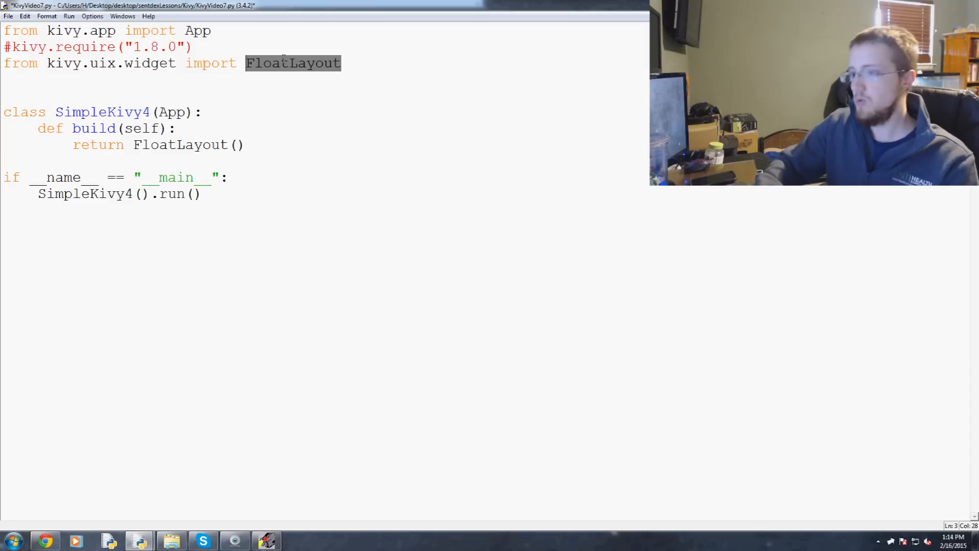
pyautogui.write('Widget')
pyautogui.click(324, 95)
pyautogui.write('class')
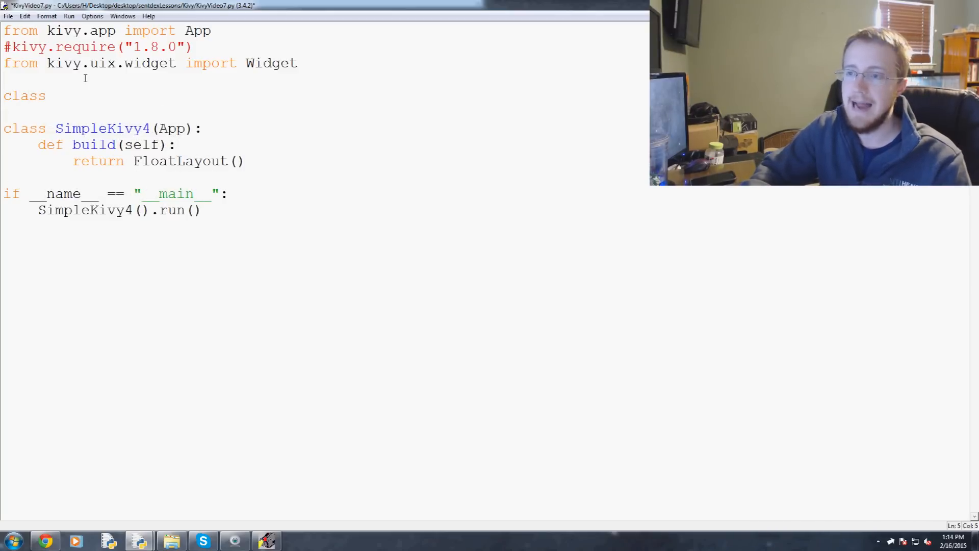
# Step: Declare class TouchInput(Widget) in the script
pyautogui.write('Tou')
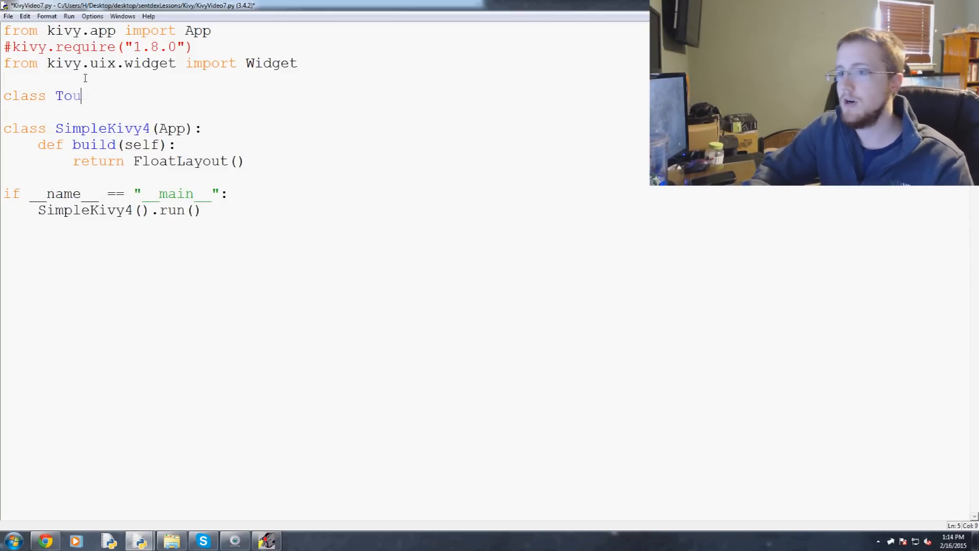
pyautogui.write('chInput')
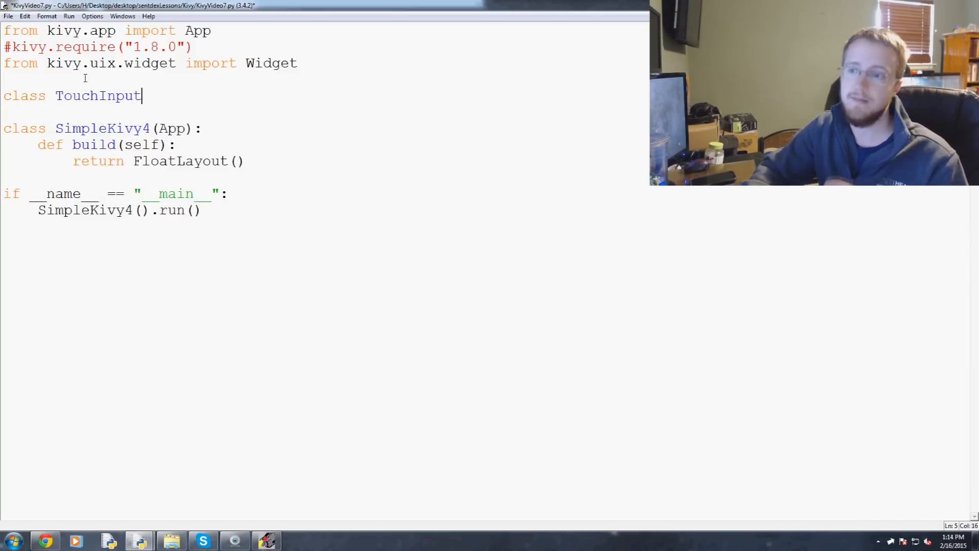
pyautogui.write('()')
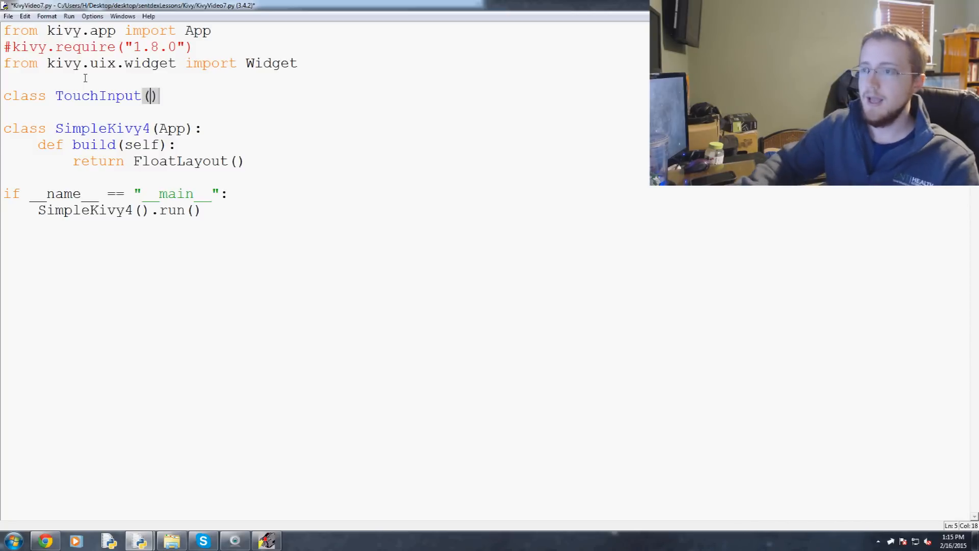
pyautogui.write('Widget')
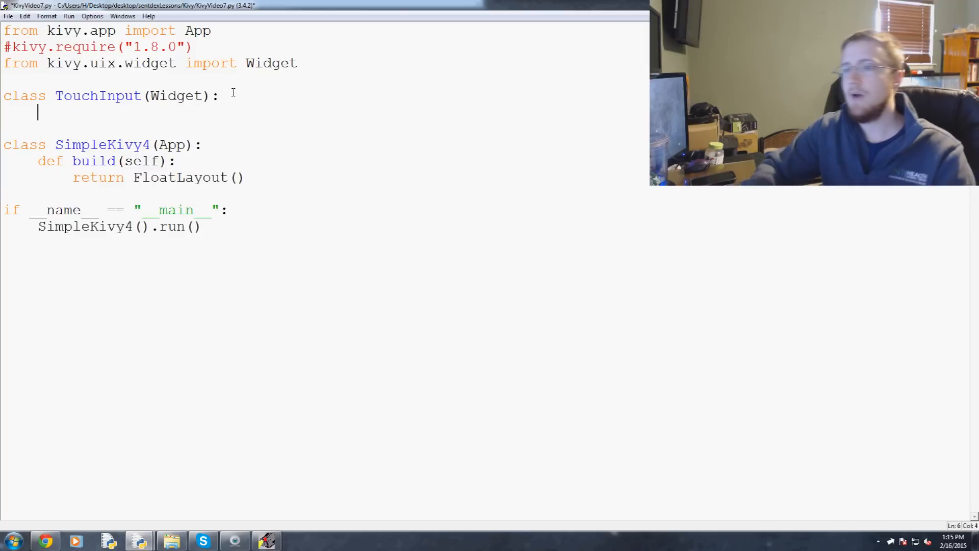
# Step: Define on_touch_down(self, touch) in TouchInput so it prints the touch
pyautogui.write('def')
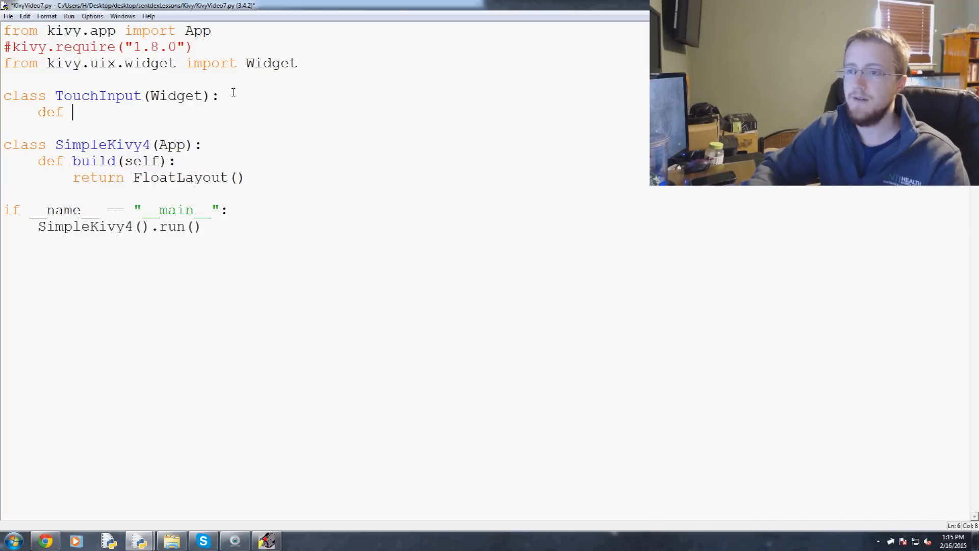
pyautogui.write('on')
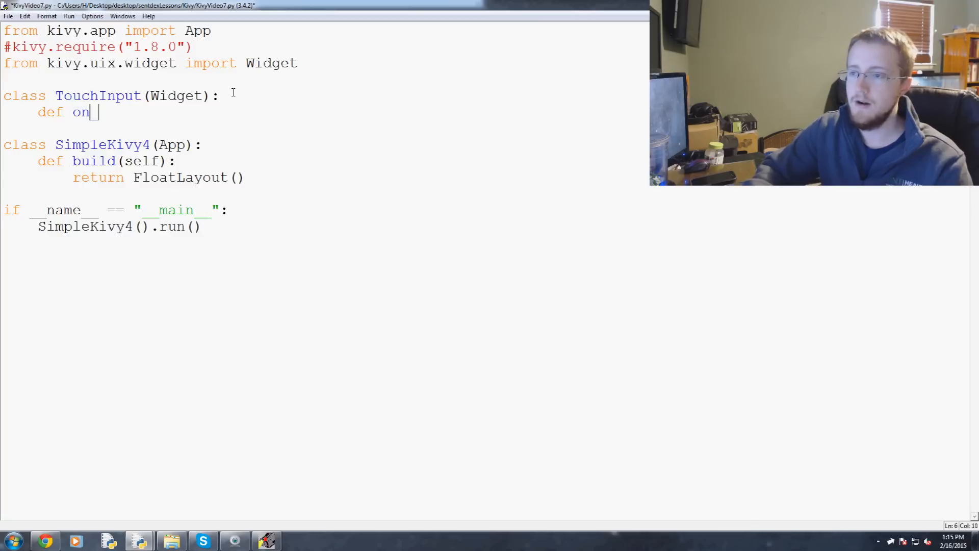
pyautogui.write('_touch_dow')
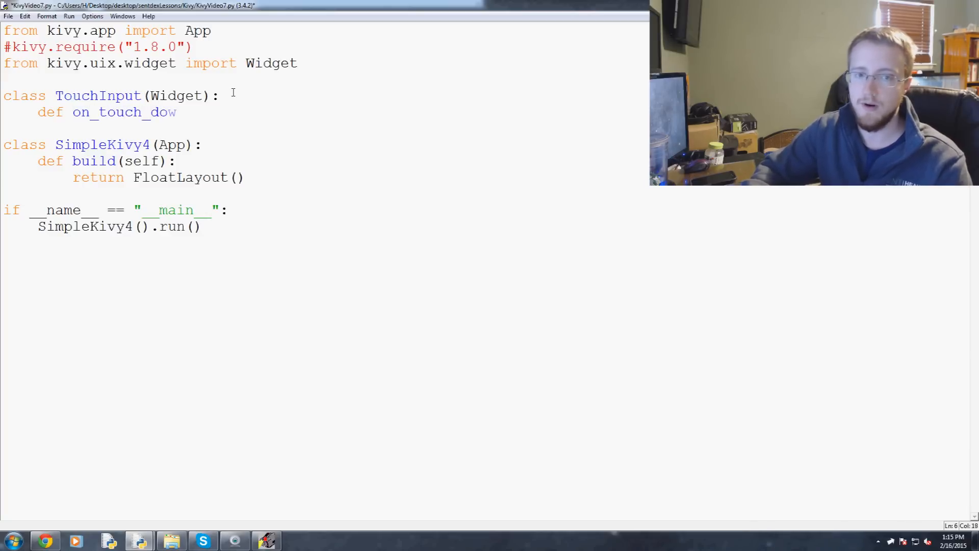
pyautogui.write('n(self)')
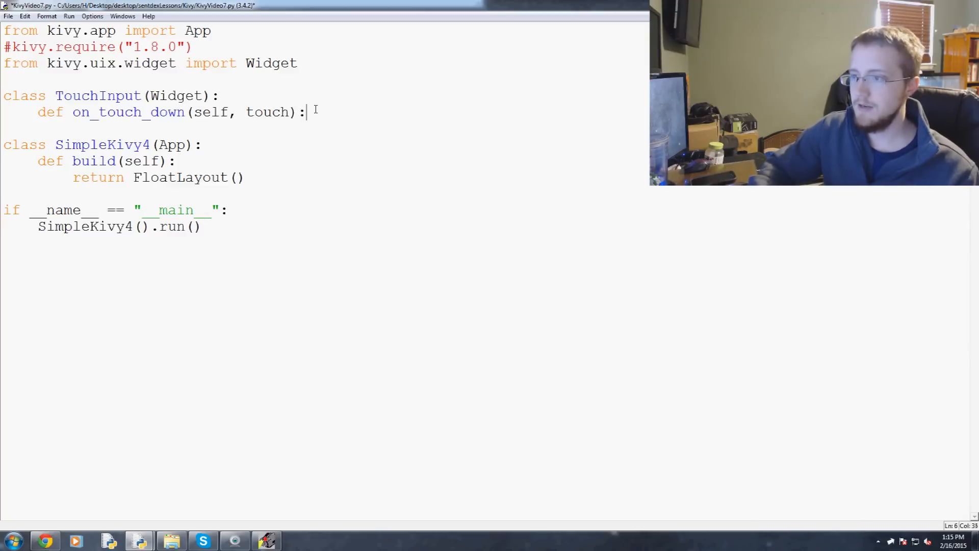
pyautogui.write('pr')
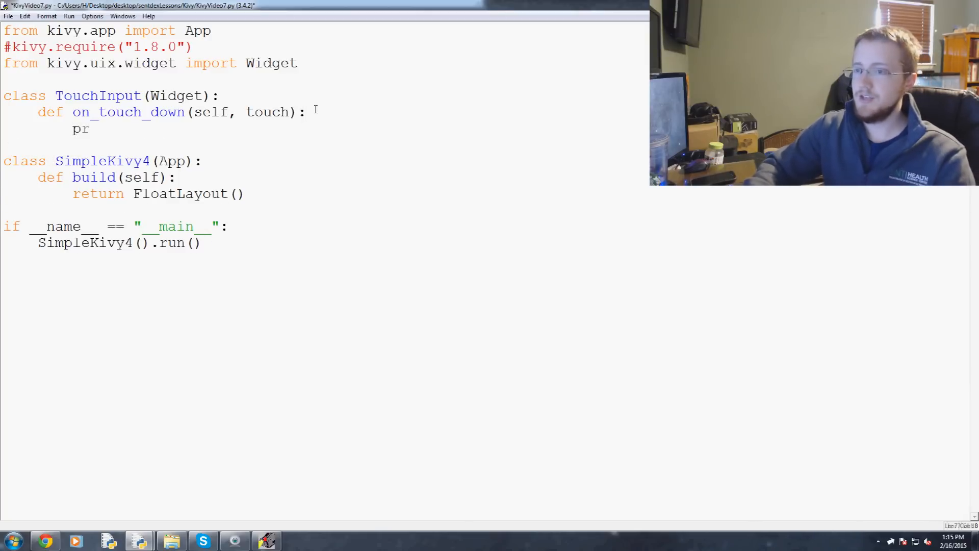
pyautogui.write('int(touch)')
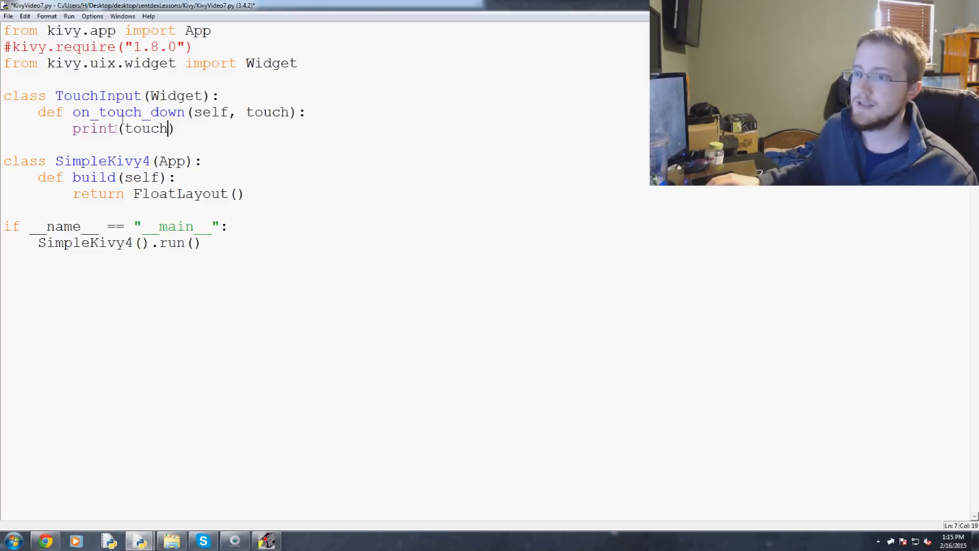
pyautogui.doubleClick(129, 112)
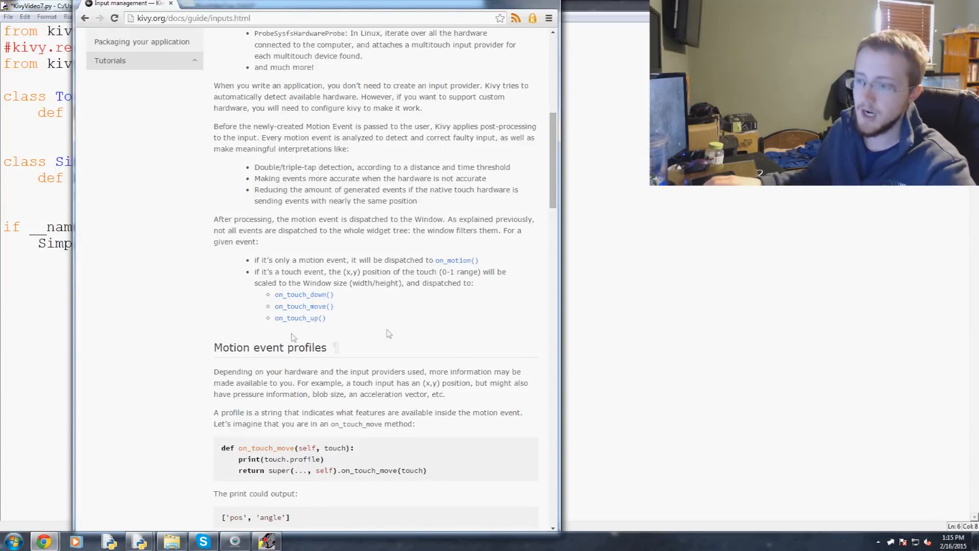
pyautogui.moveTo(437, 328)
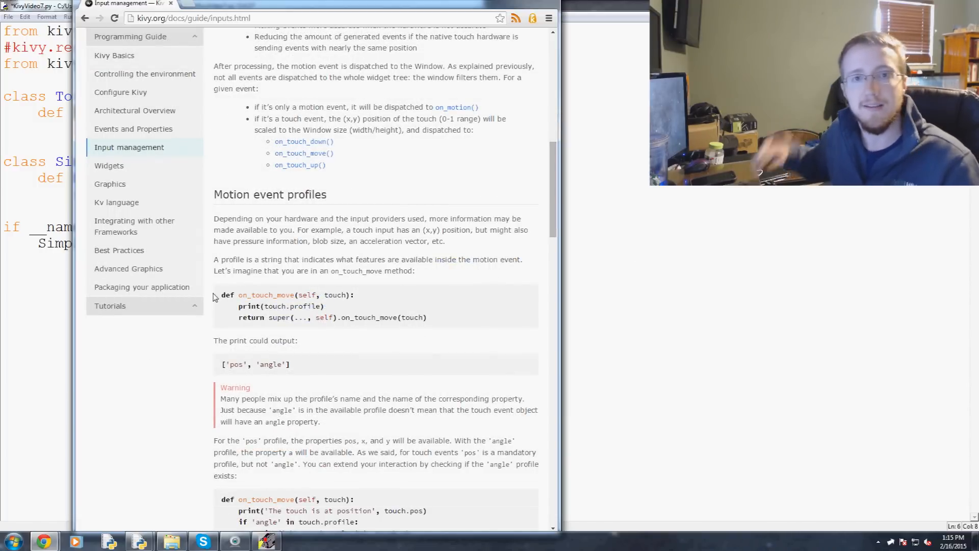
# Step: Scroll the Kivy Input management guide down to the Motion event profiles section
pyautogui.scroll(-3)
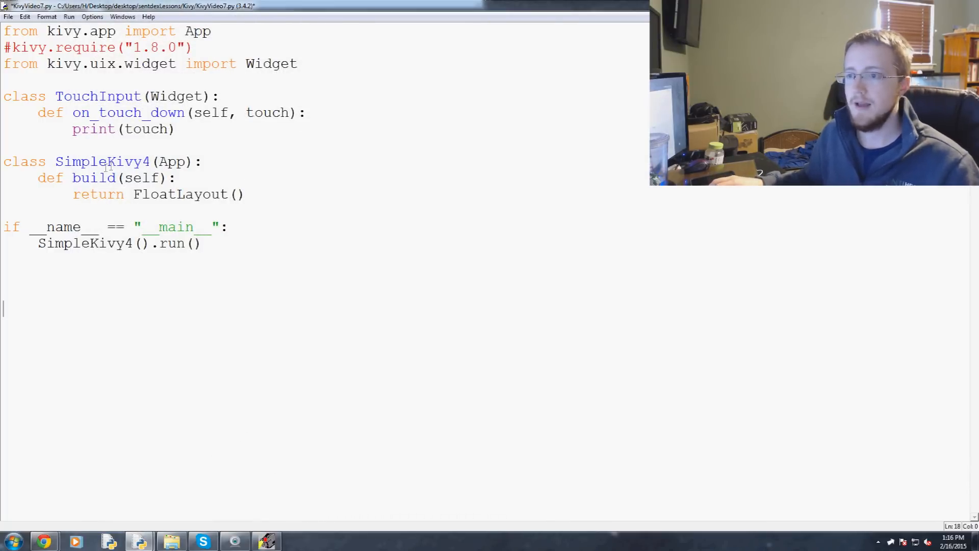
# Step: Select FloatLayout in the build method so it can be replaced with TouchInput
pyautogui.doubleClick(179, 194)
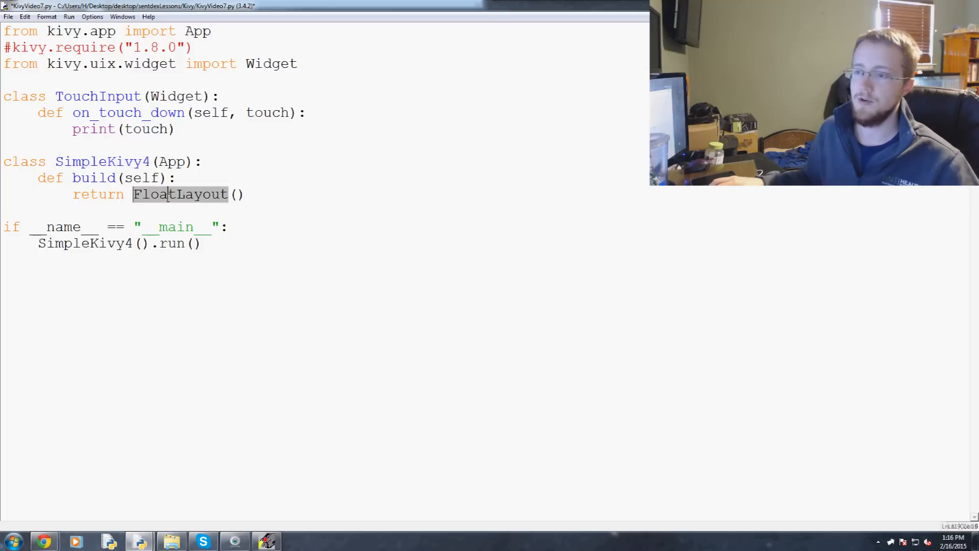
pyautogui.doubleClick(97, 96)
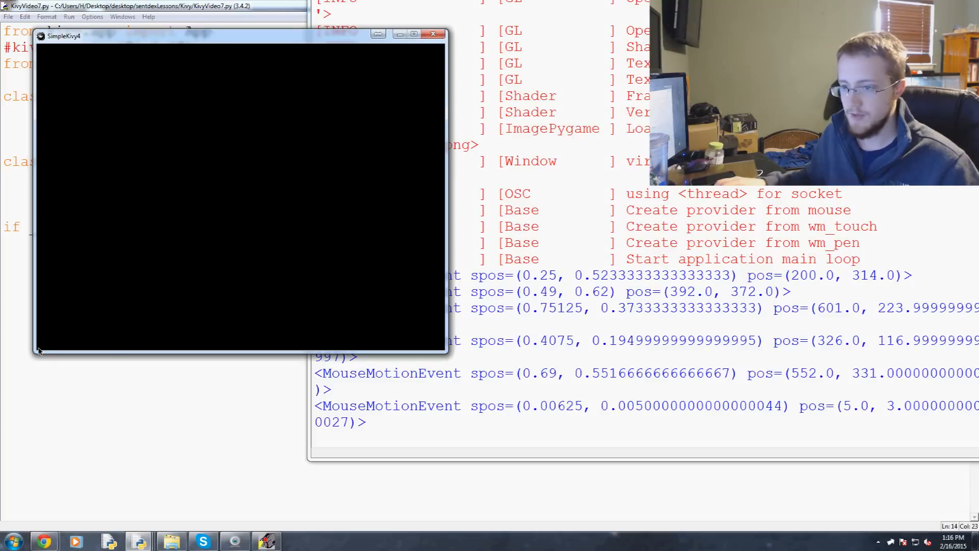
# Step: Click and drag inside the SimpleKivy4 window to log MouseMotionEvent positions in the shell
pyautogui.scroll(-3)
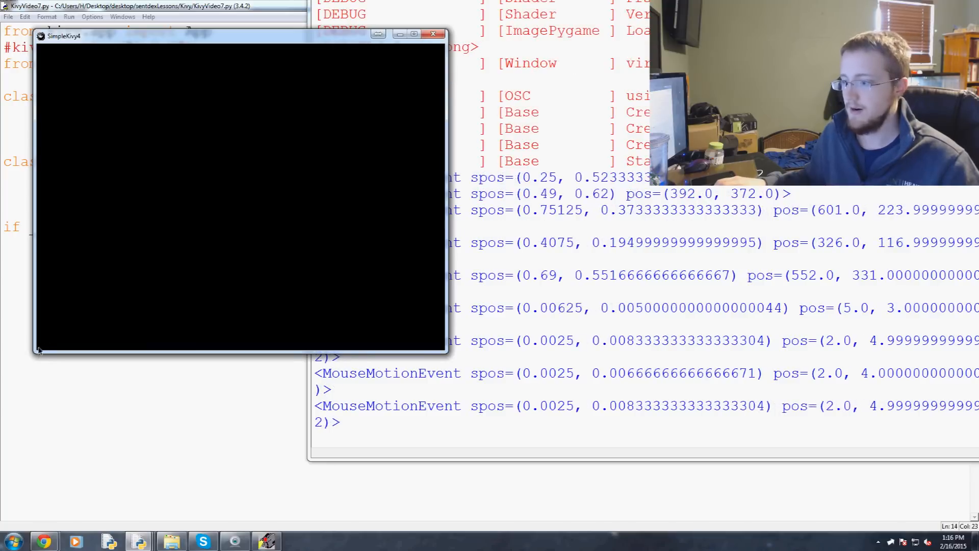
pyautogui.moveTo(258, 260)
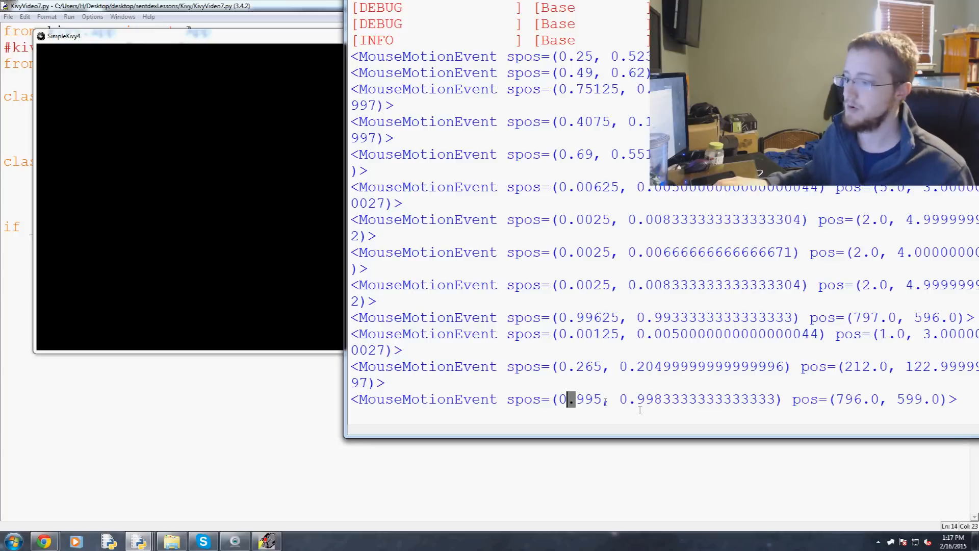
pyautogui.moveTo(568, 399); pyautogui.dragTo(774, 399)
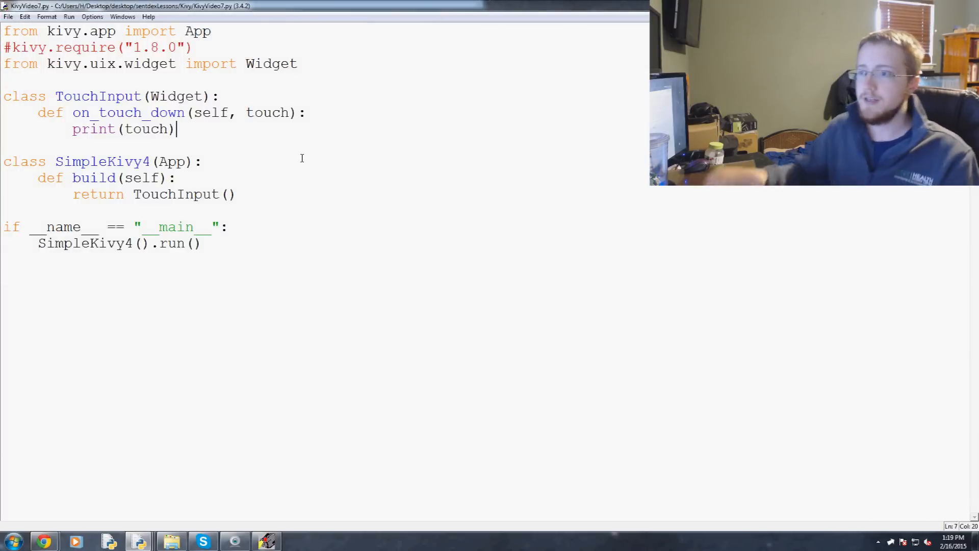
# Step: Define on_touch_move(self, touch) printing the touch
pyautogui.write('def')
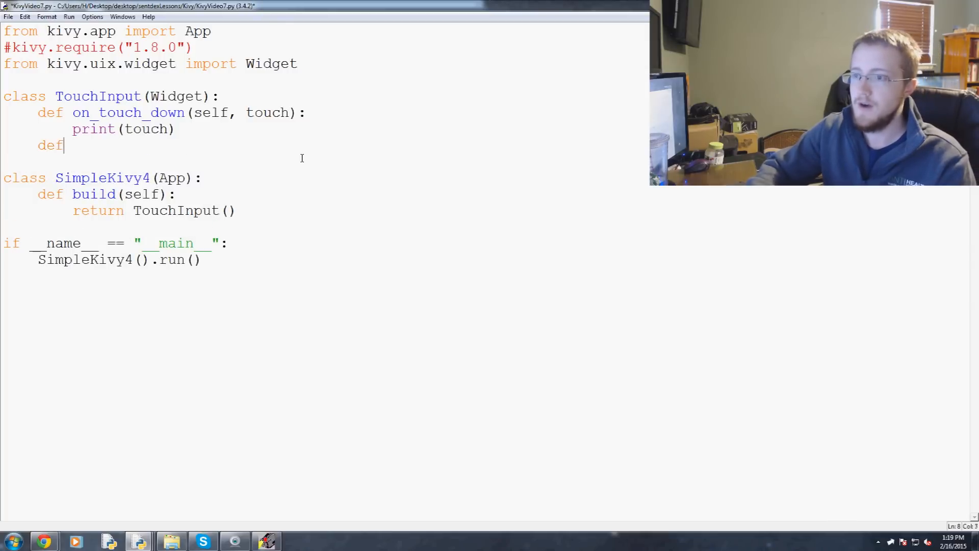
pyautogui.write('on_')
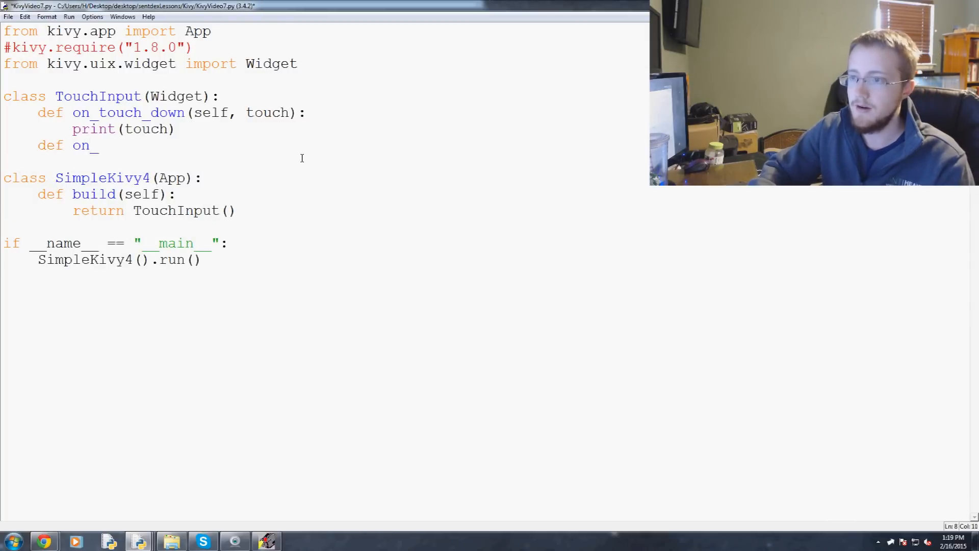
pyautogui.write('touch_move')
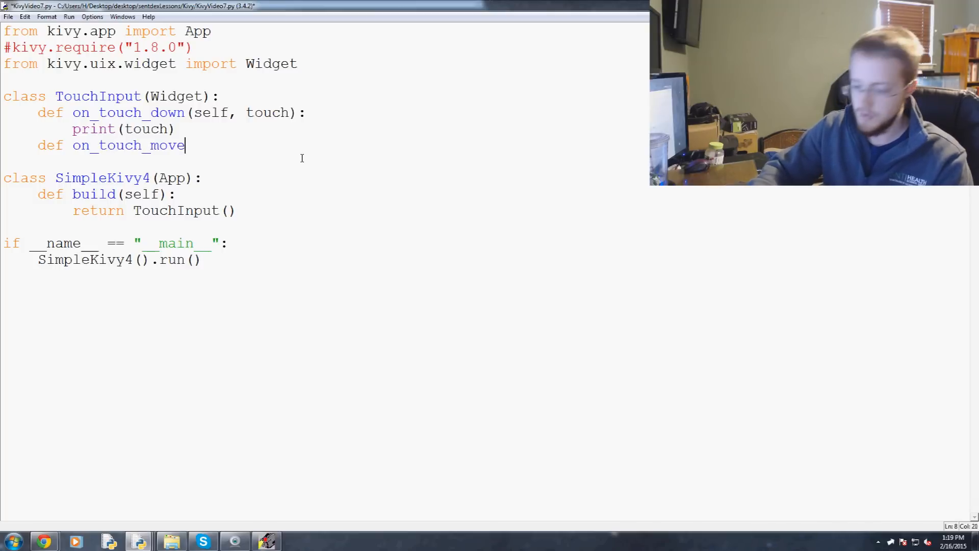
pyautogui.write('(self,')
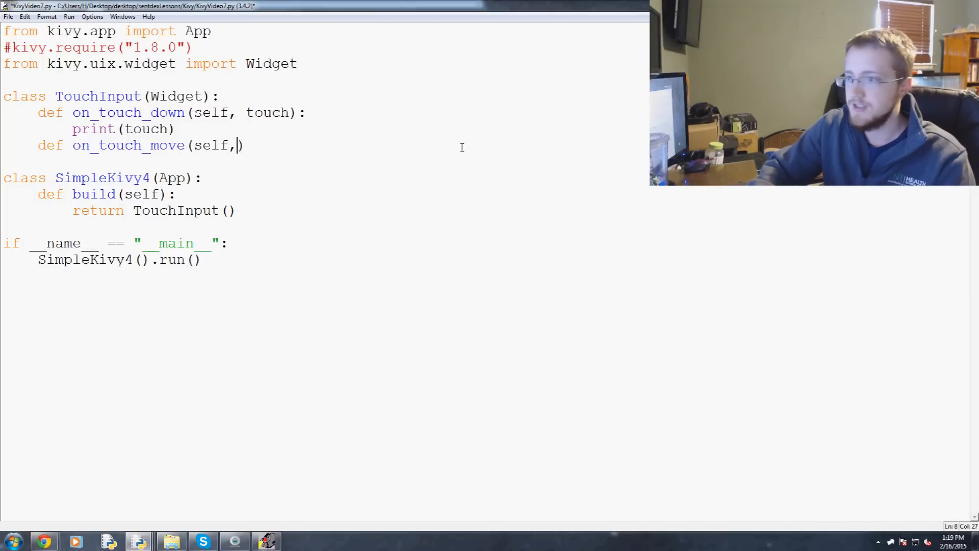
pyautogui.write('touch):')
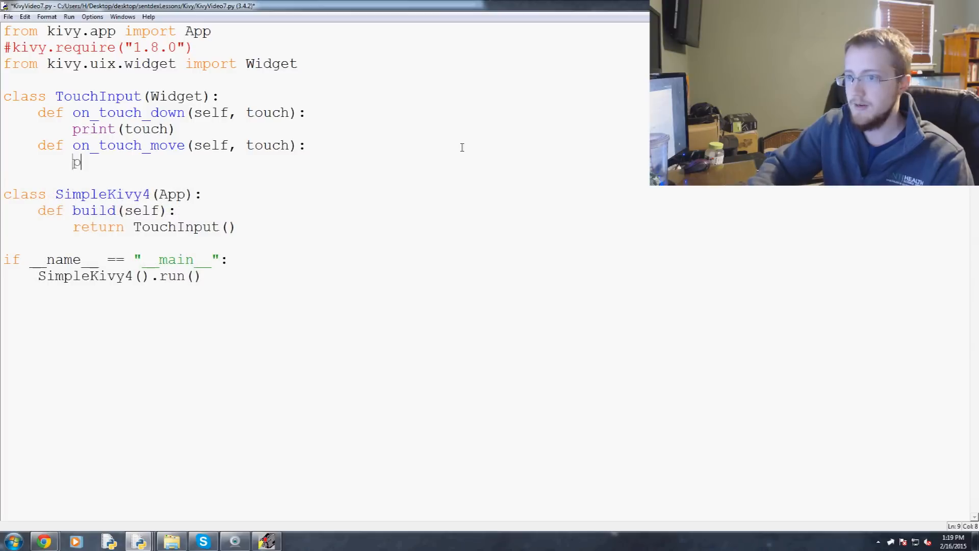
pyautogui.write('print(touch)')
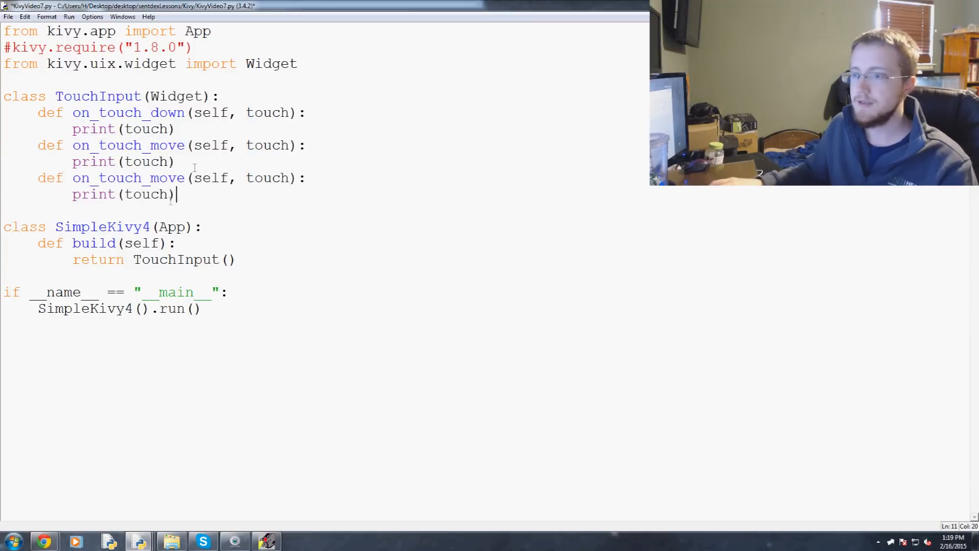
# Step: Rename the duplicated handler to on_touch_up and make it print "RELEASED!"
pyautogui.doubleClick(166, 177)
pyautogui.write('up')
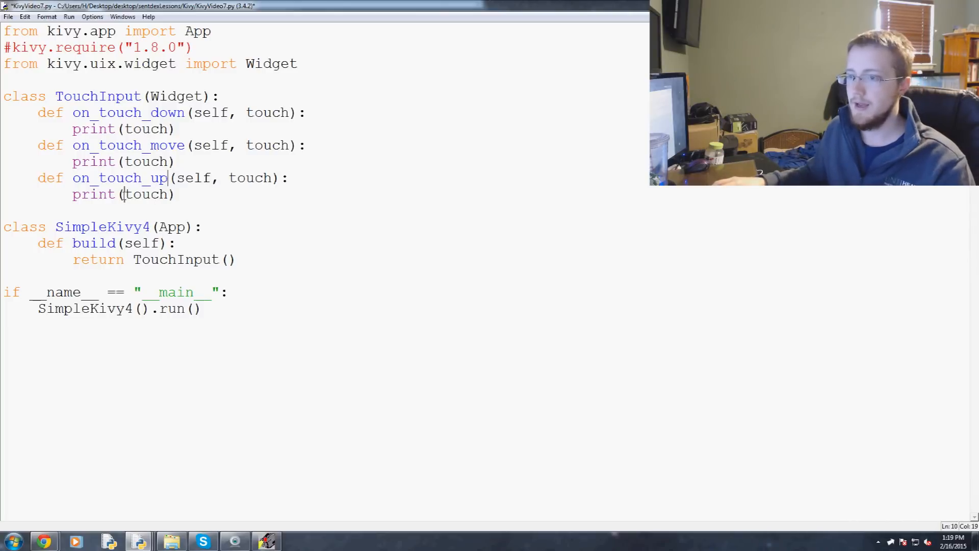
pyautogui.write('"')
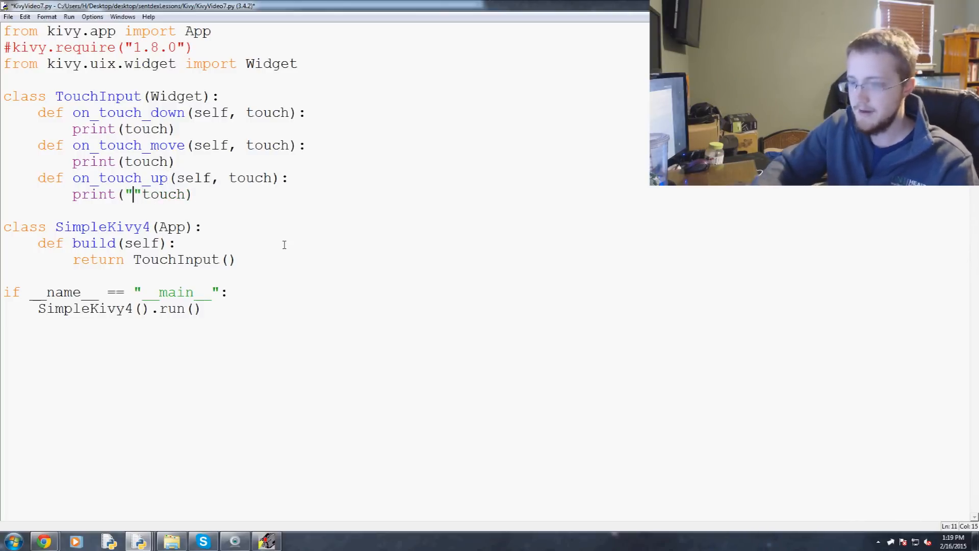
pyautogui.write('R')
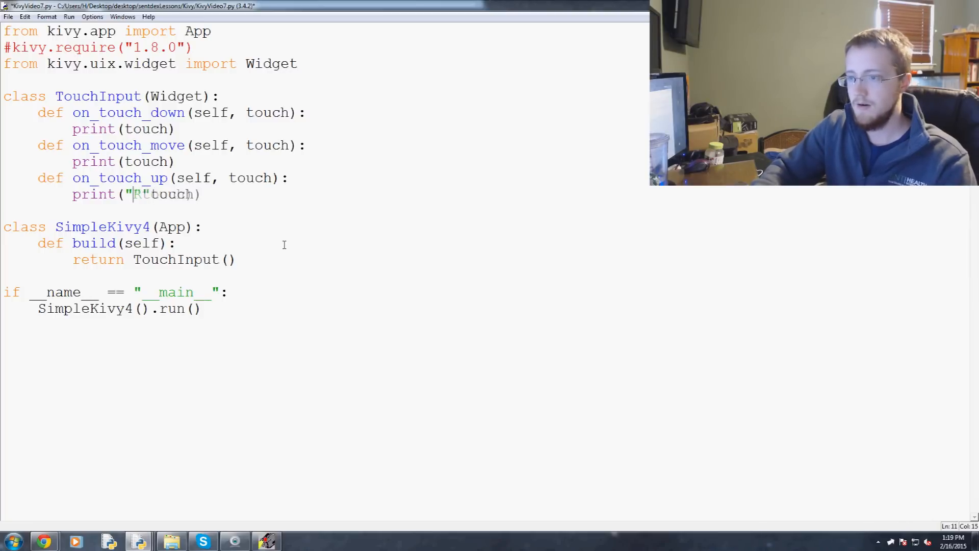
pyautogui.write('ELEASED!",')
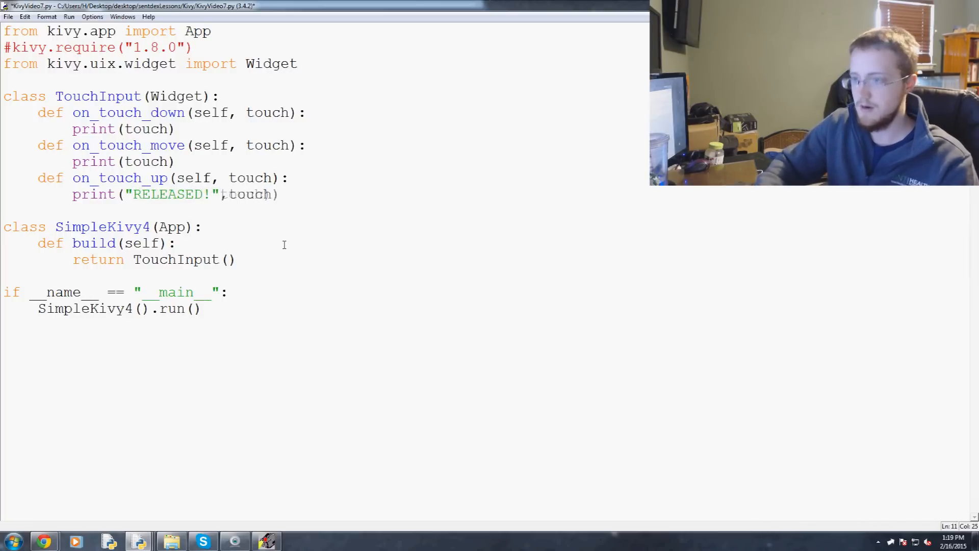